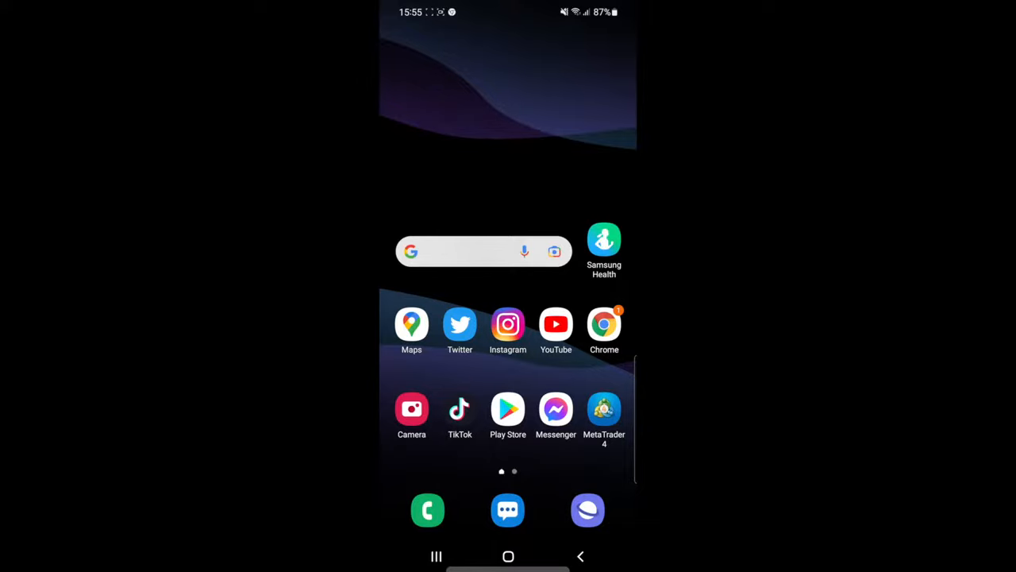
# Launch TikTok from the Android home screen to show the For You feed.
pyautogui.click(460, 410)
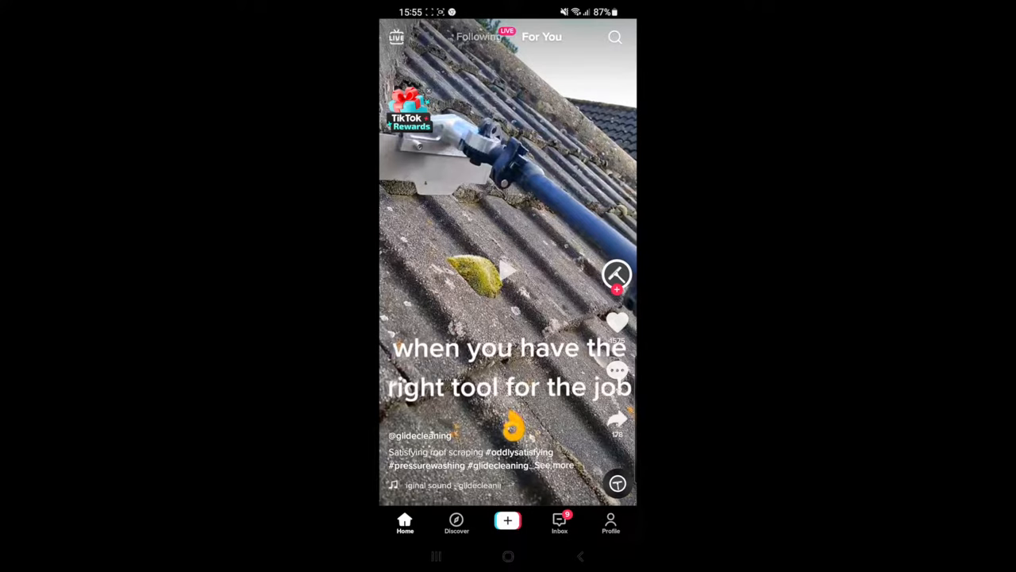
# Go to your TikTok profile and choose Settings and privacy from the three-line menu.
pyautogui.click(610, 522)
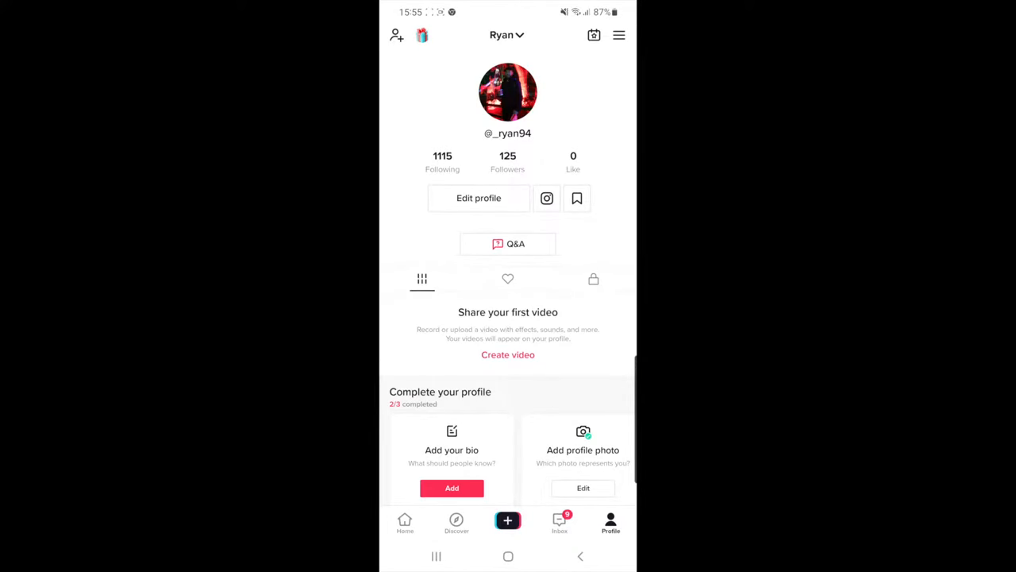
pyautogui.click(619, 34)
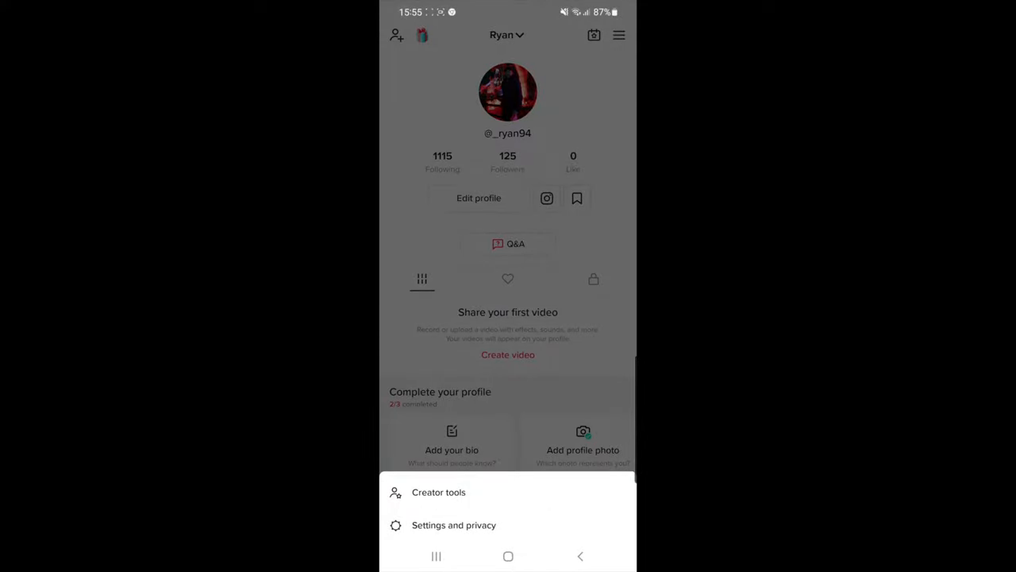
pyautogui.click(508, 318)
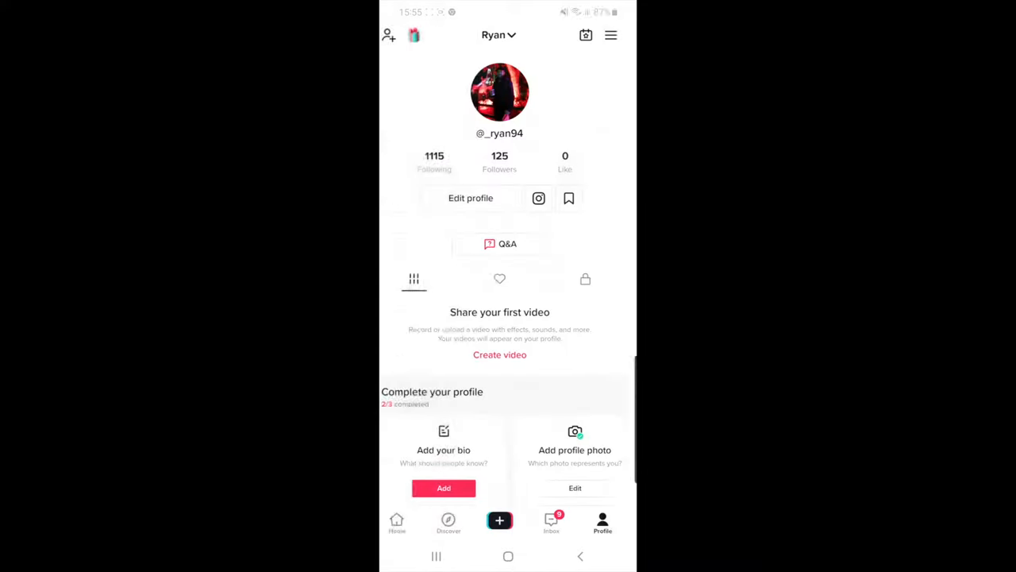
# Scroll the Settings and privacy list and open the Wallpaper page.
pyautogui.click(611, 35)
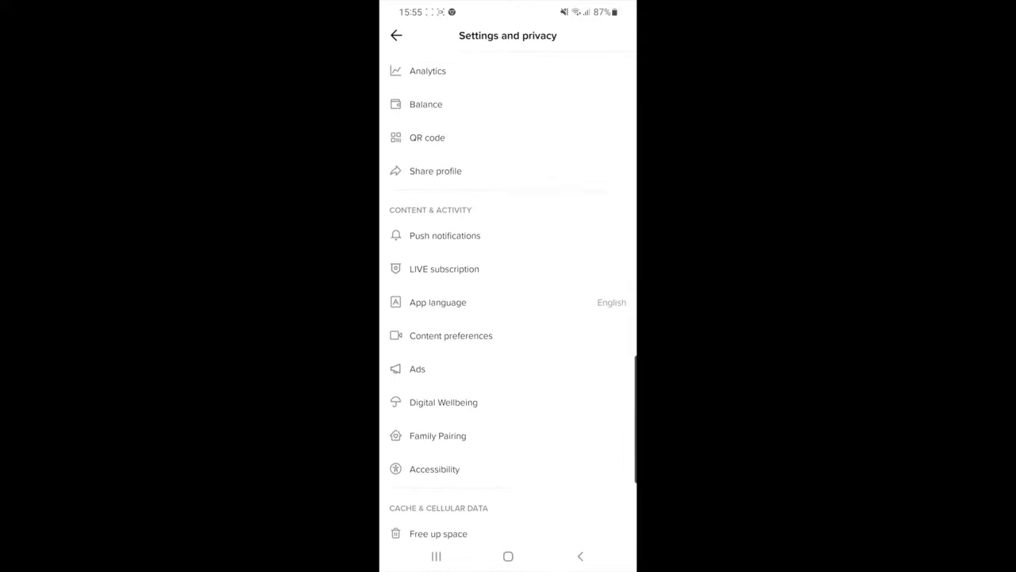
pyautogui.scroll(3)
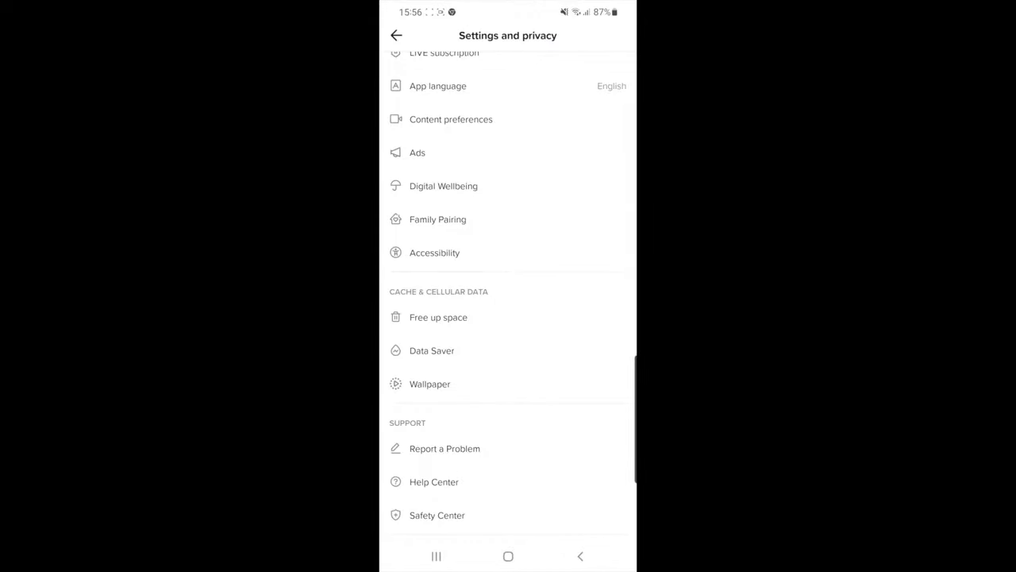
pyautogui.click(430, 383)
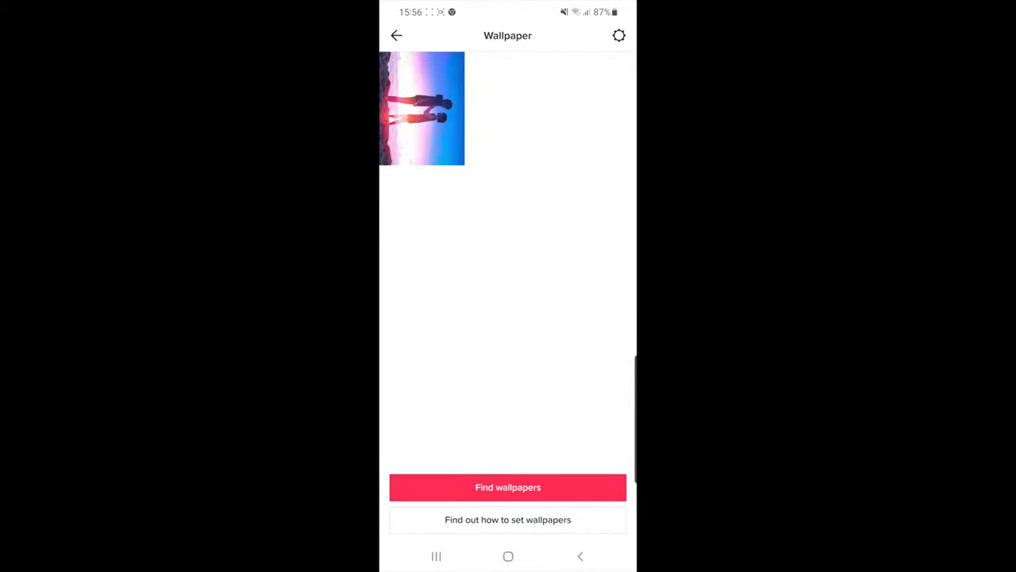
# Find wallpapers, browse the #wallpaper grid and open the blue Nissan GTR clip.
pyautogui.click(508, 487)
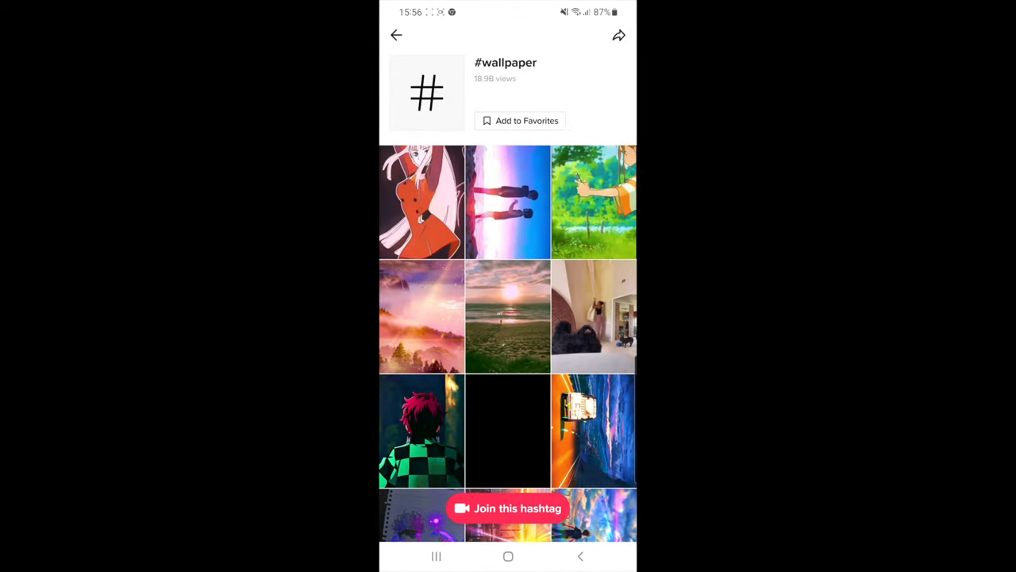
pyautogui.scroll(-3)
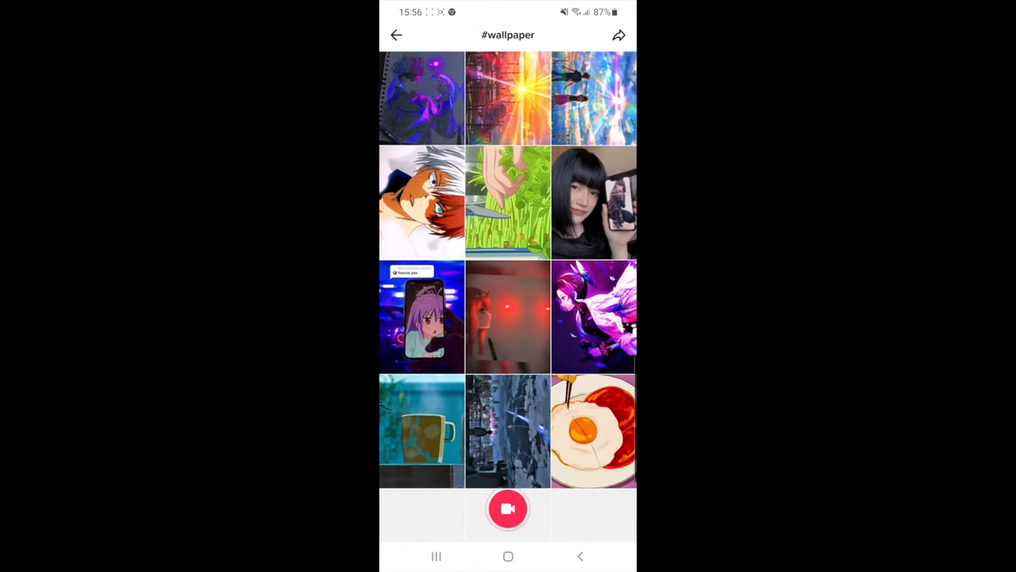
pyautogui.scroll(3)
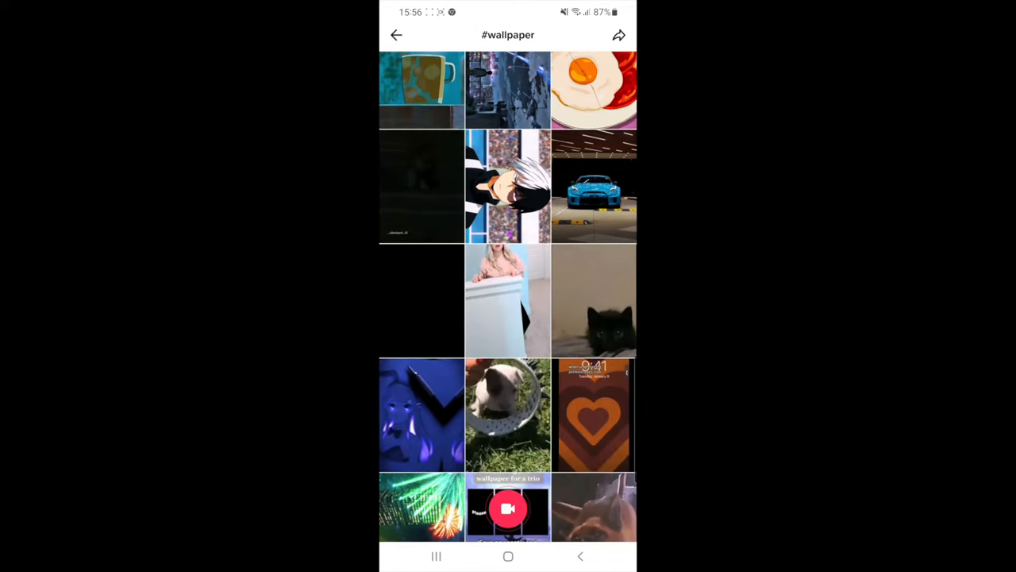
pyautogui.click(593, 187)
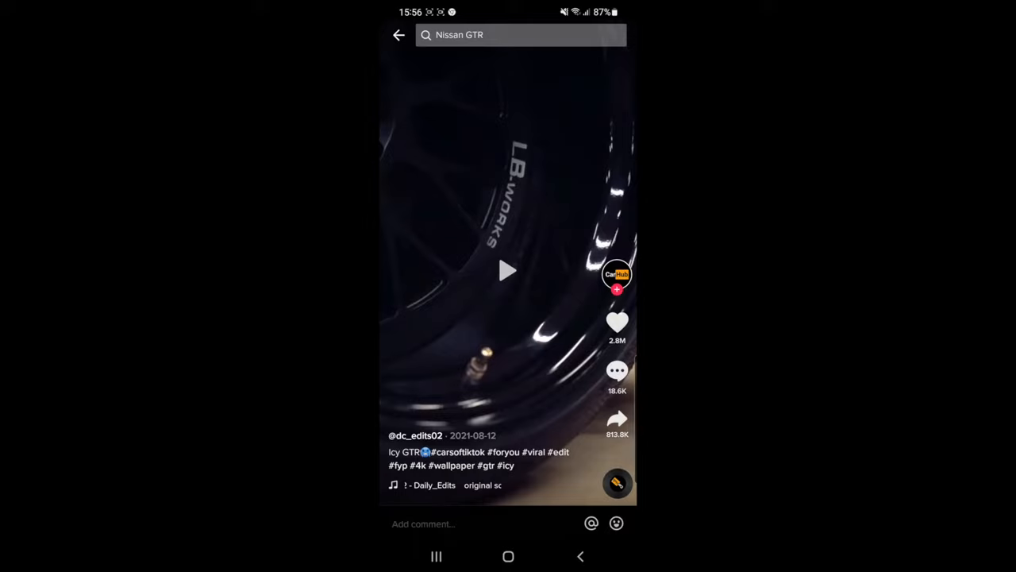
# Choose Set as wallpaper from the GTR video's share sheet.
pyautogui.click(617, 419)
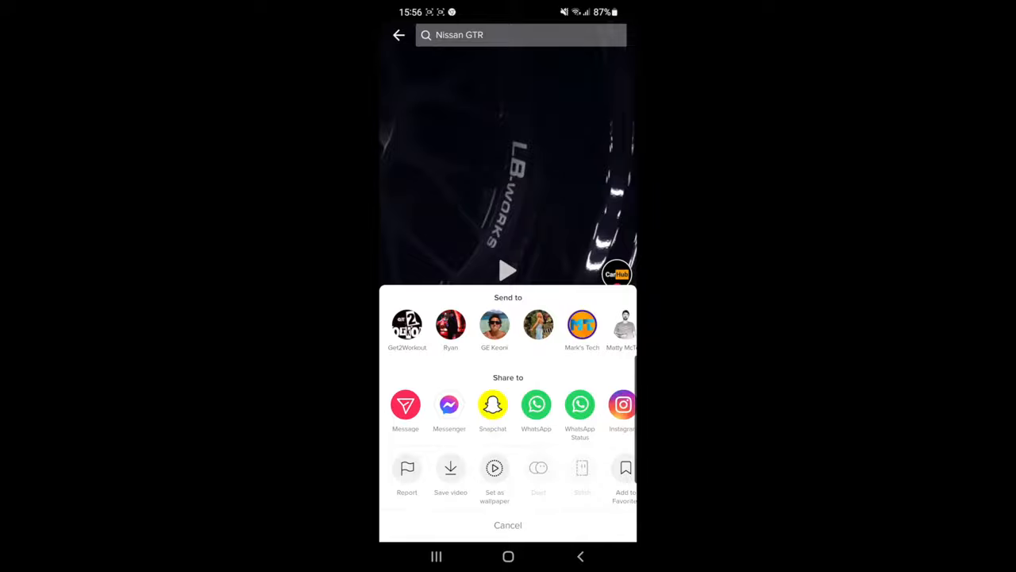
pyautogui.click(495, 467)
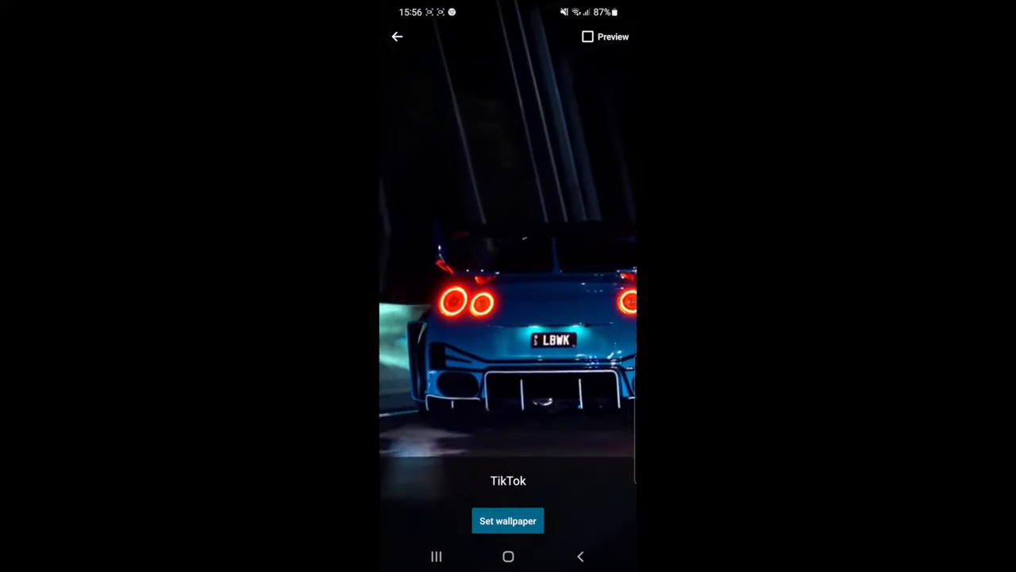
# Set the GTR video as home and lock screen wallpaper, then go Home.
pyautogui.click(507, 520)
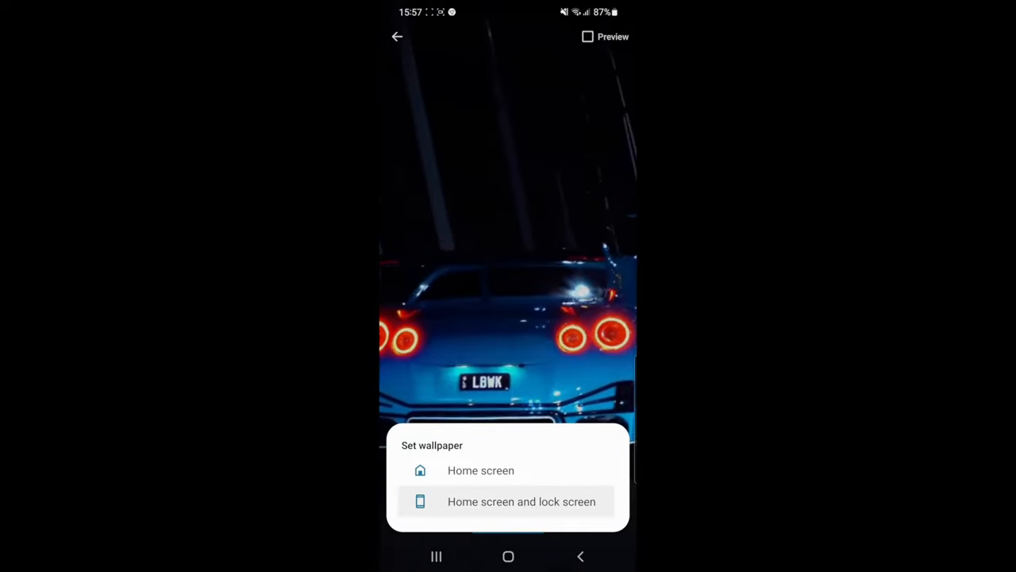
pyautogui.click(521, 501)
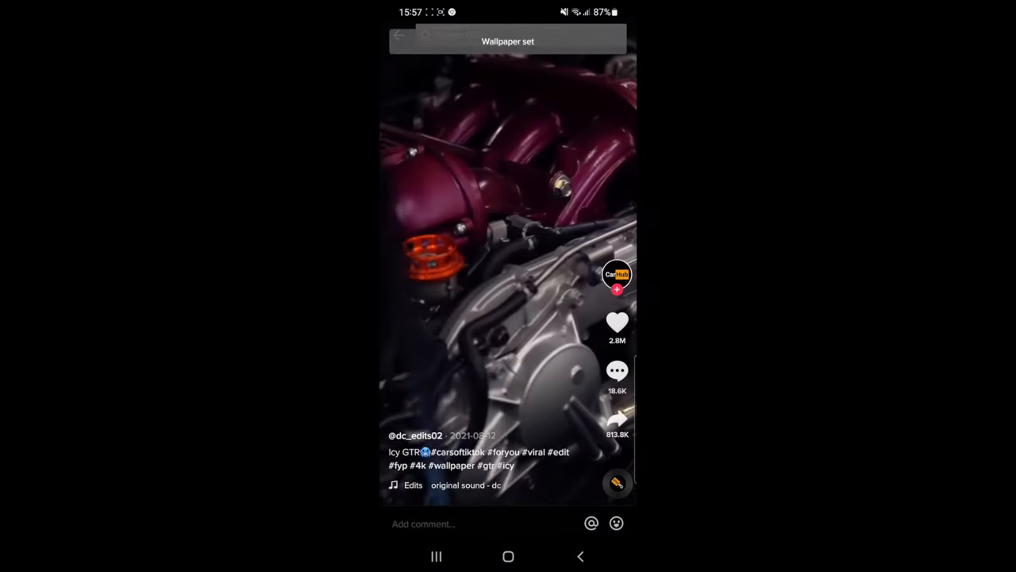
pyautogui.click(508, 556)
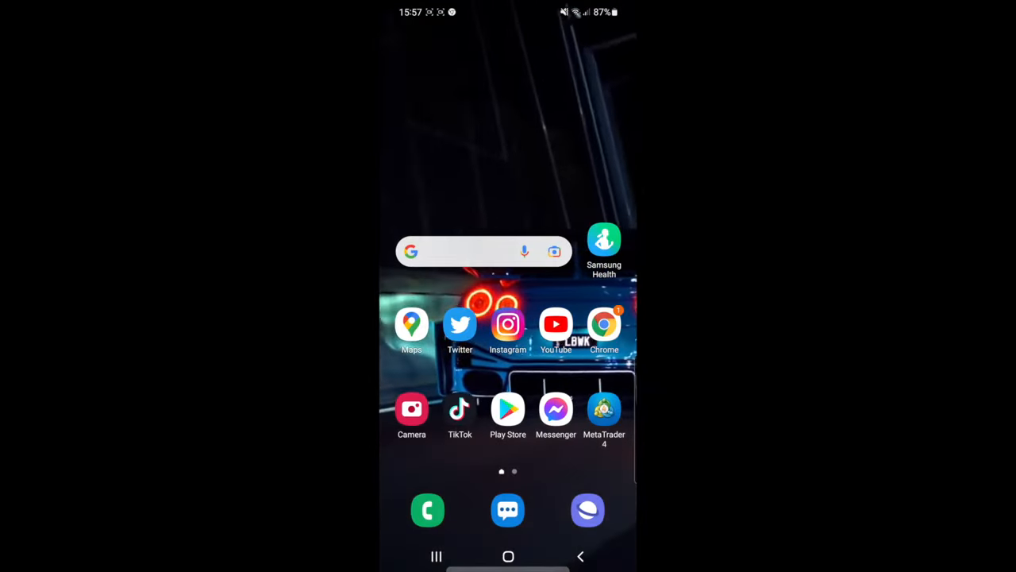